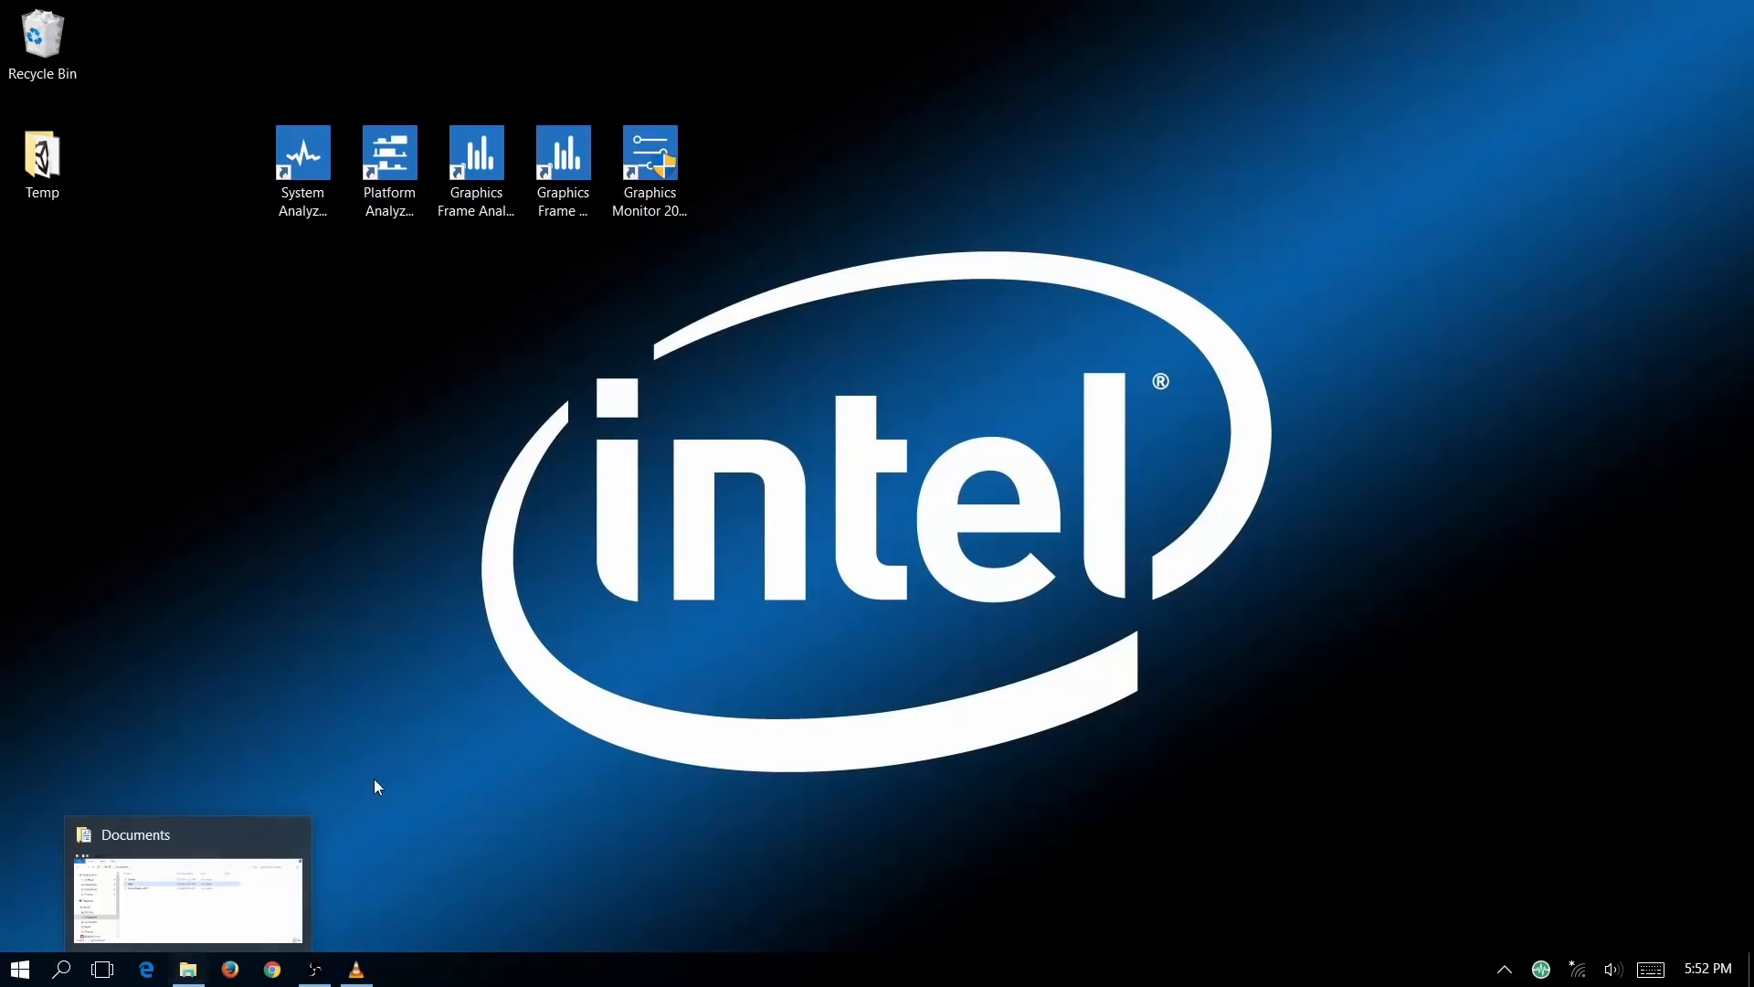
mouse_move(375, 785)
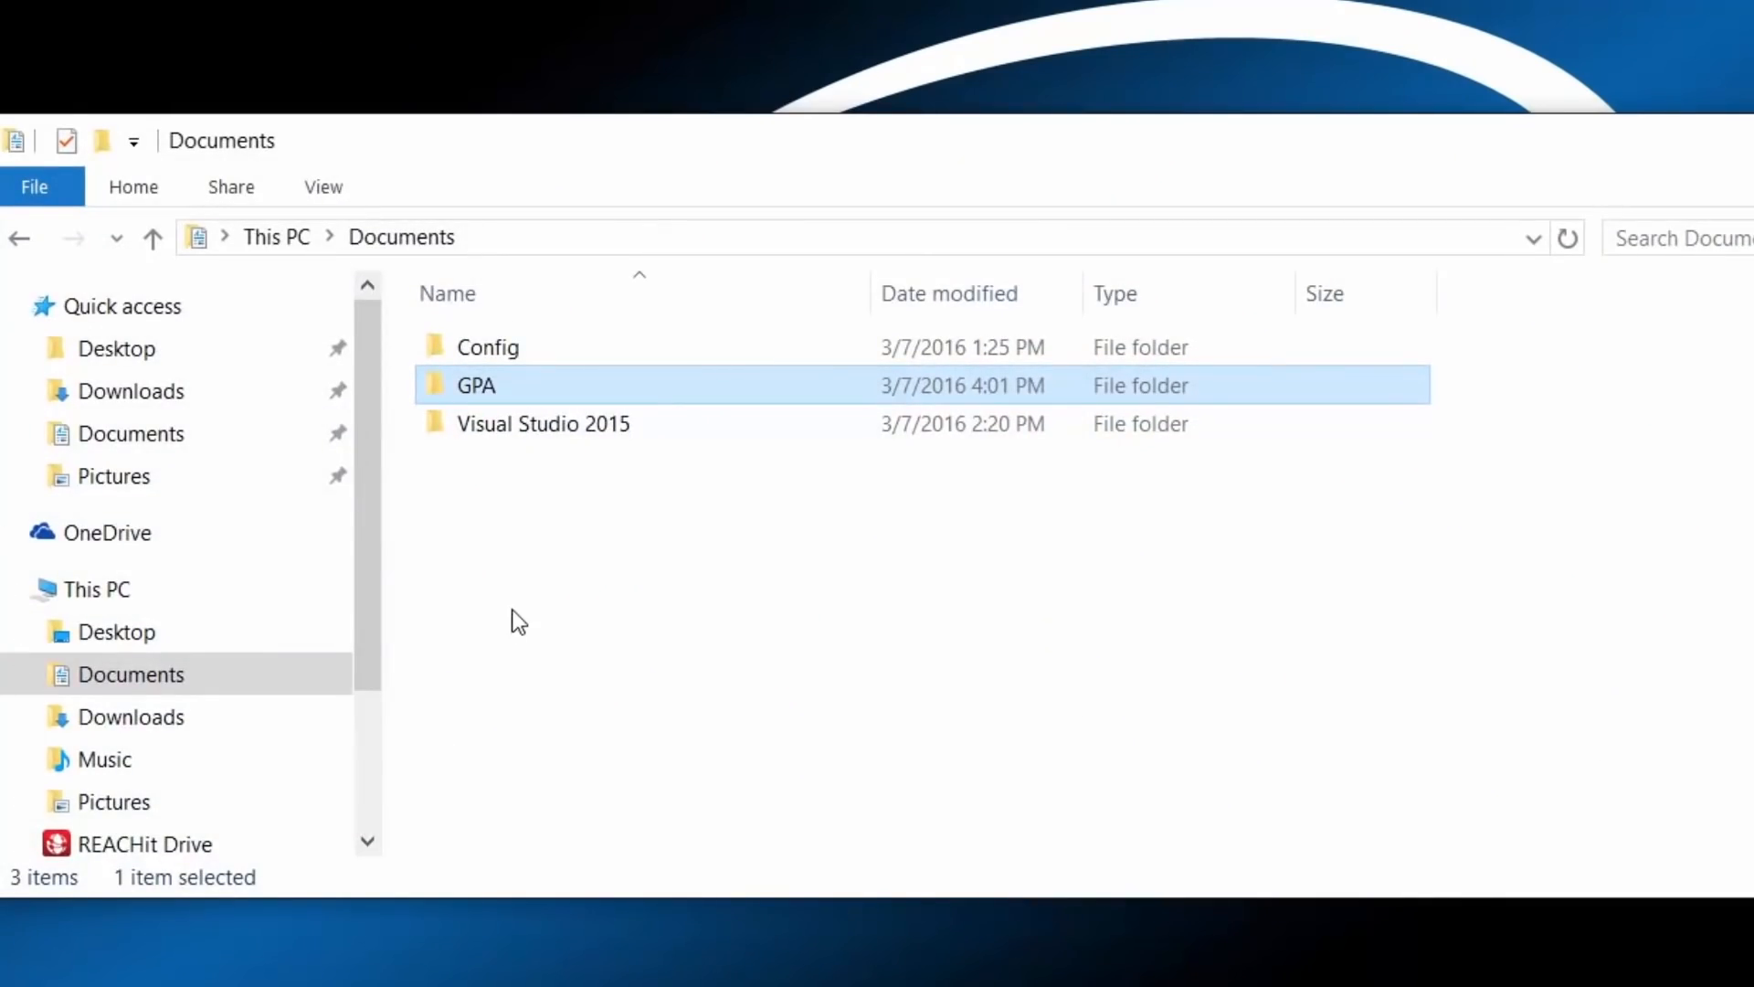
mouse_move(548, 559)
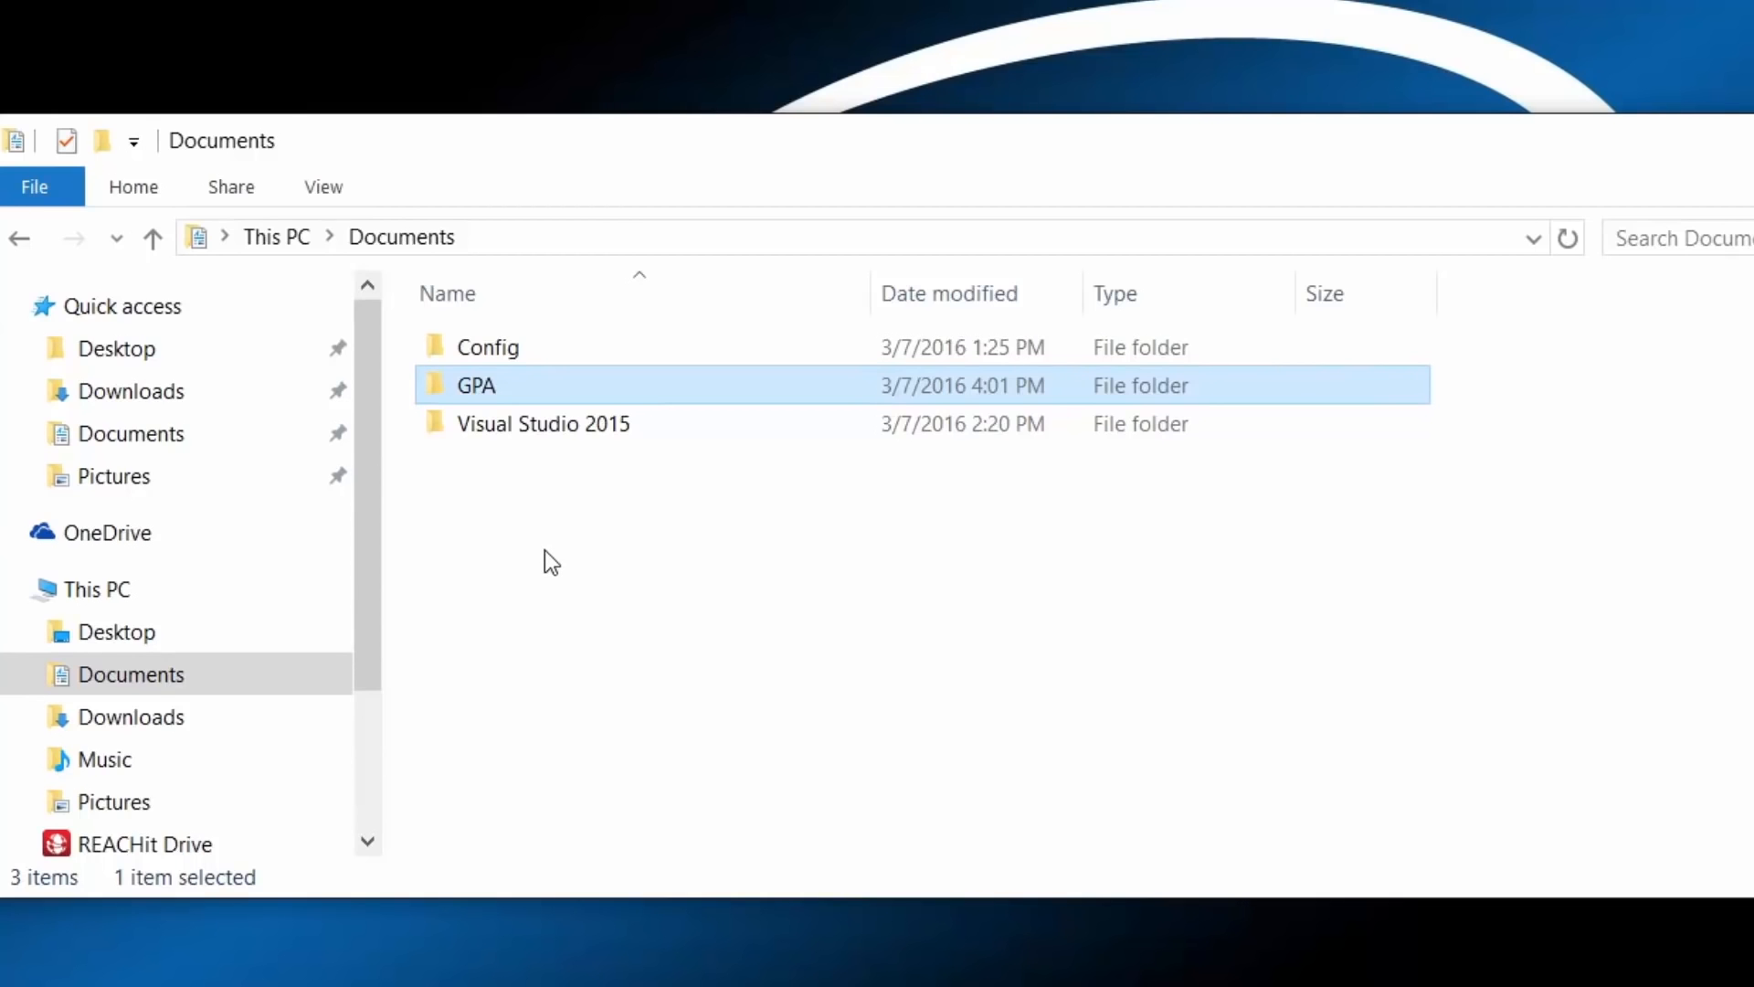
Open the GPA folder in Documents to list its captures, logs and config files
double_click(474, 384)
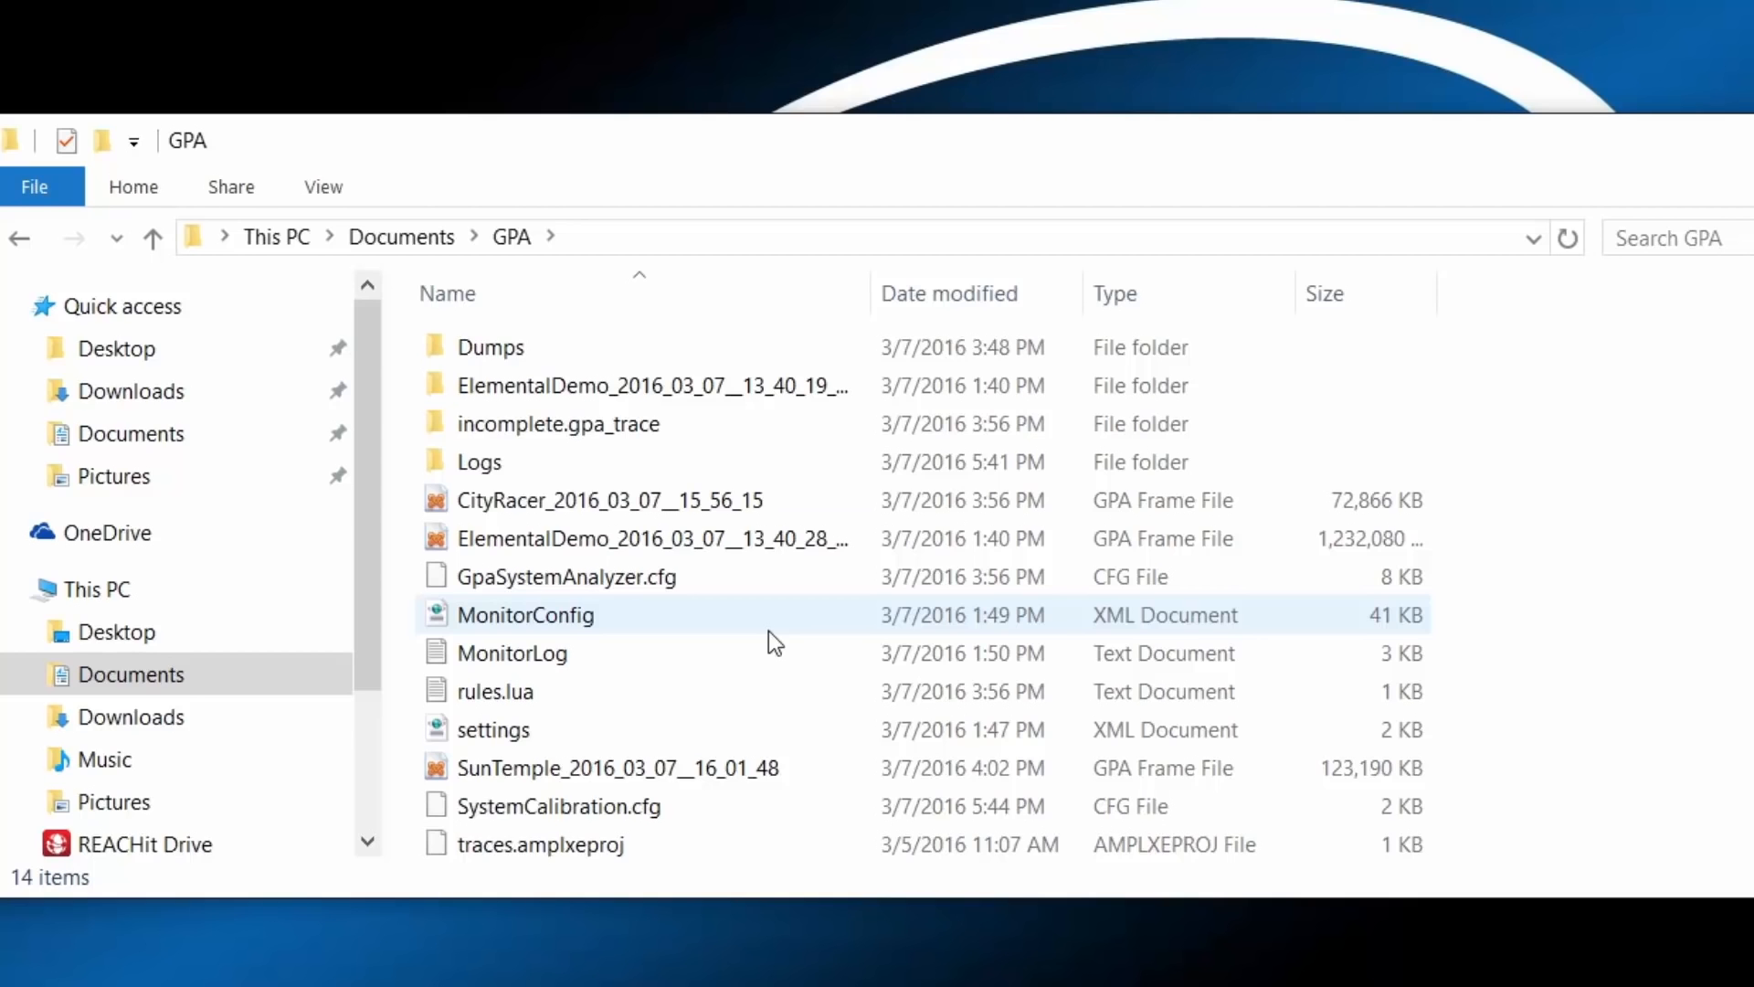
click(511, 653)
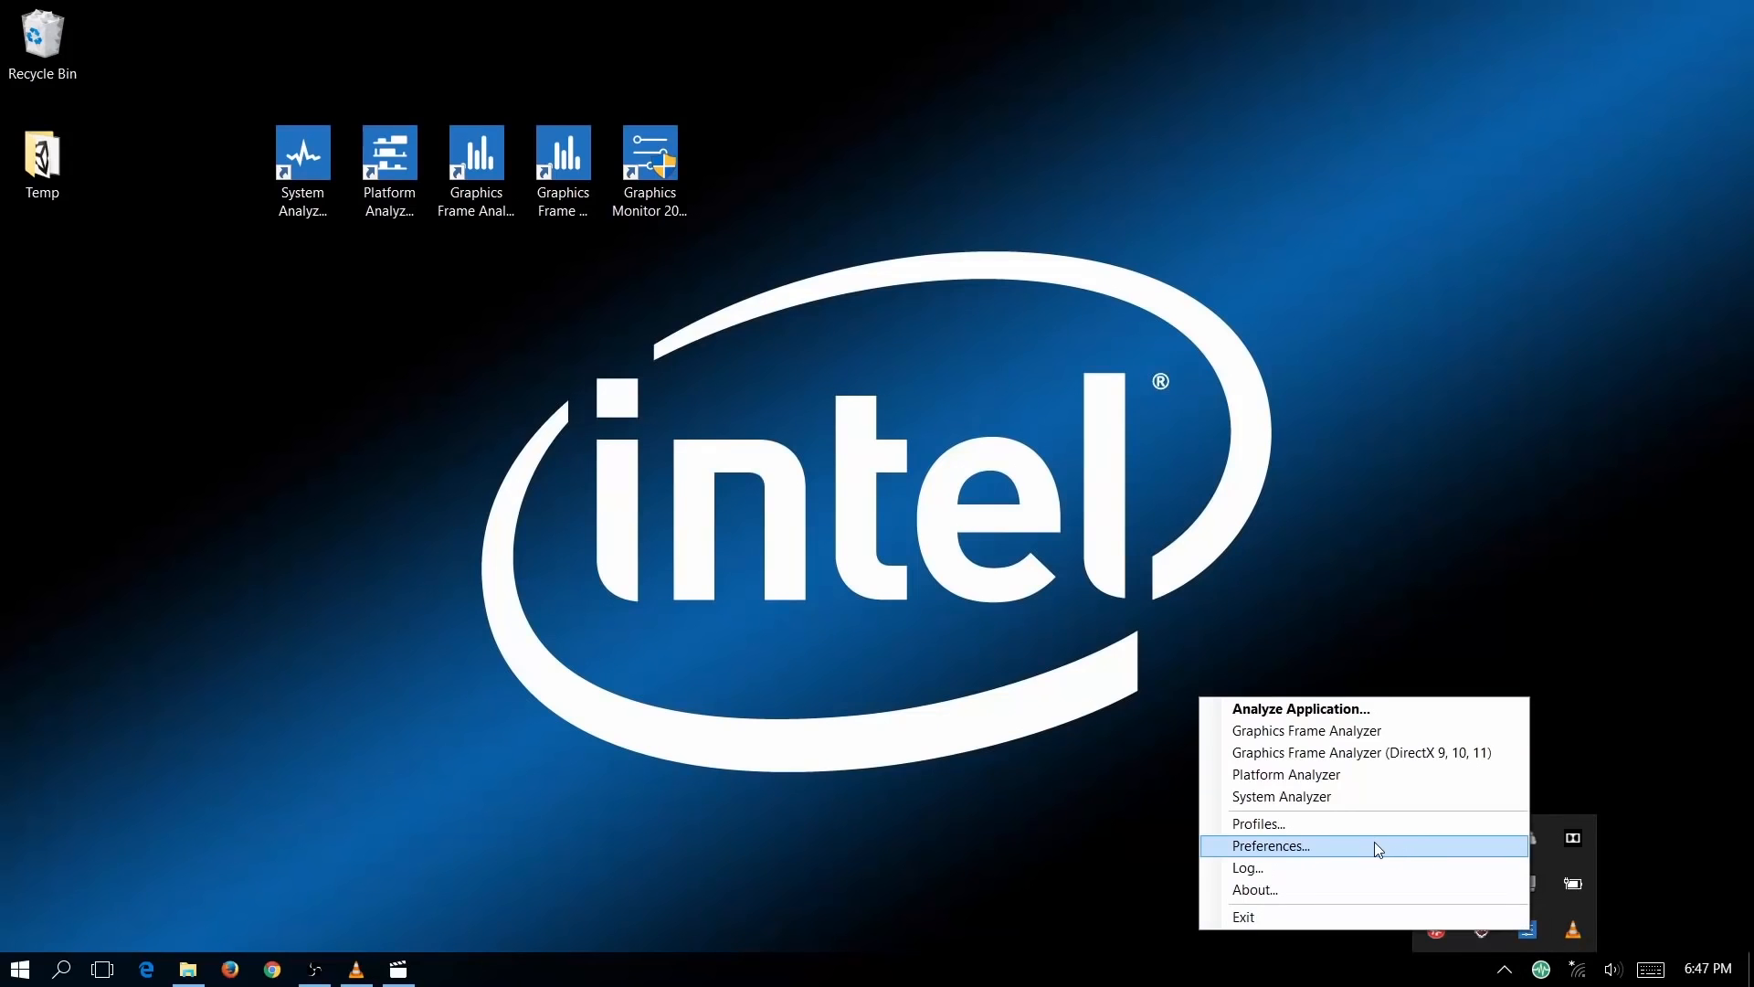
Save Graphics Monitor preferences with Force DirectX 12 injection checked
click(1267, 844)
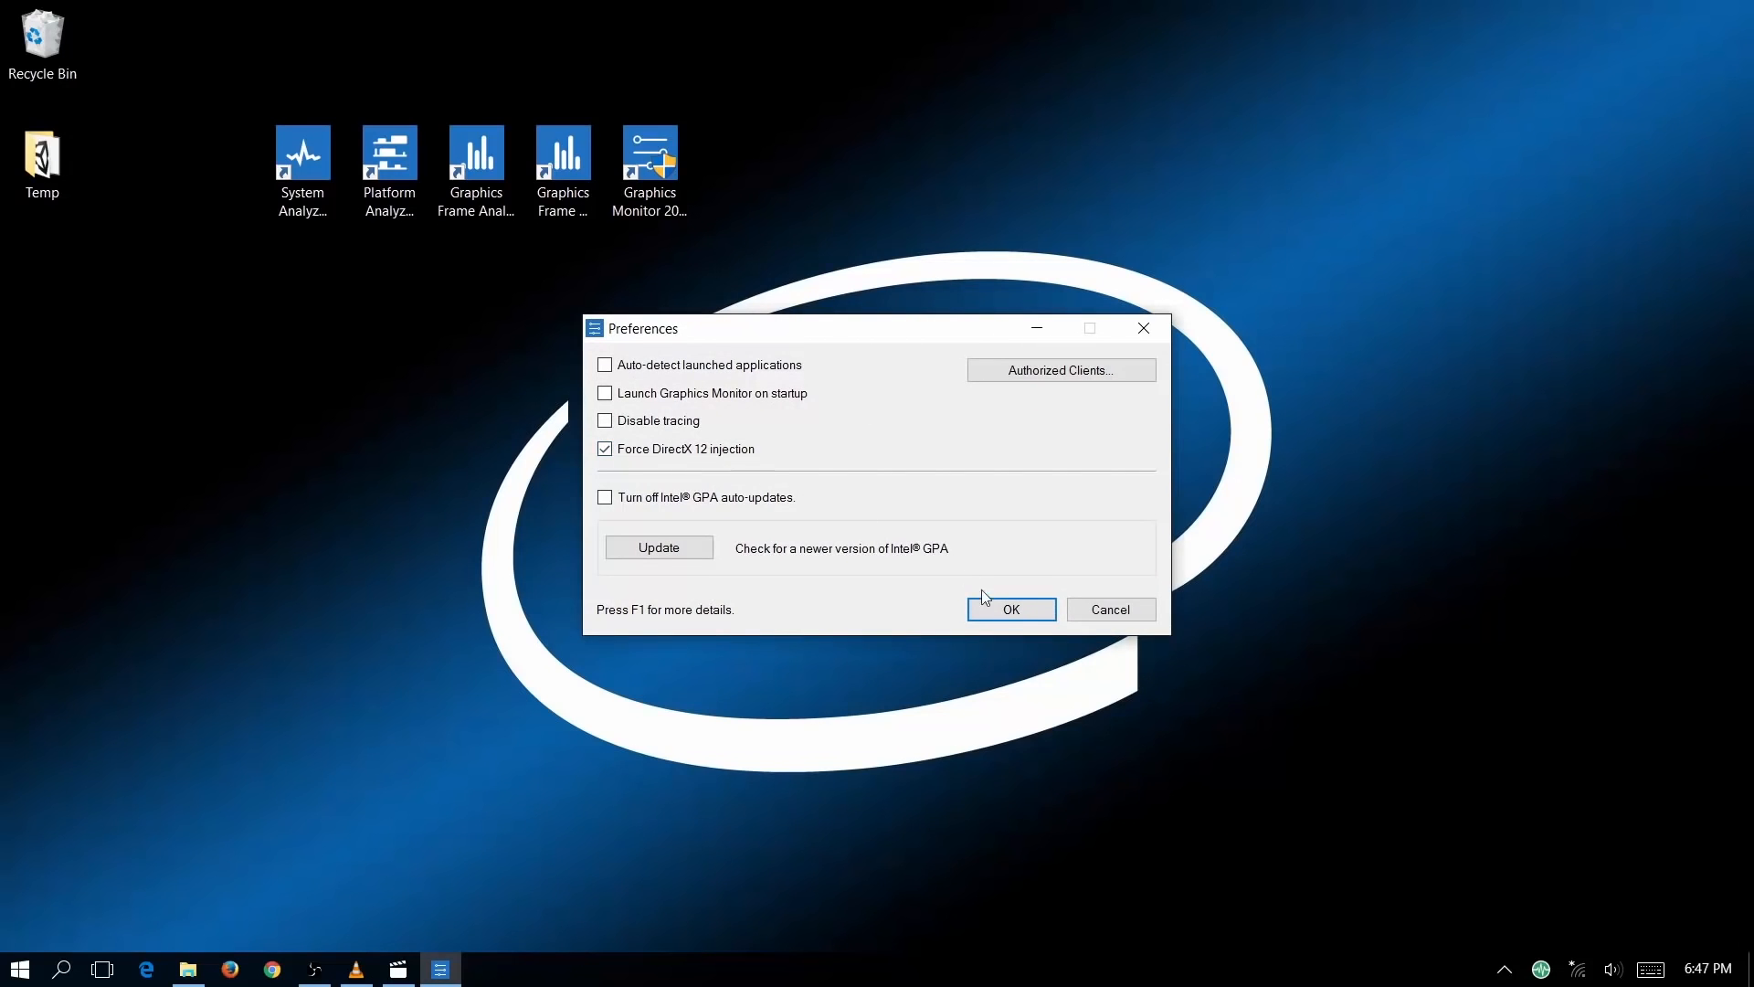
click(1008, 608)
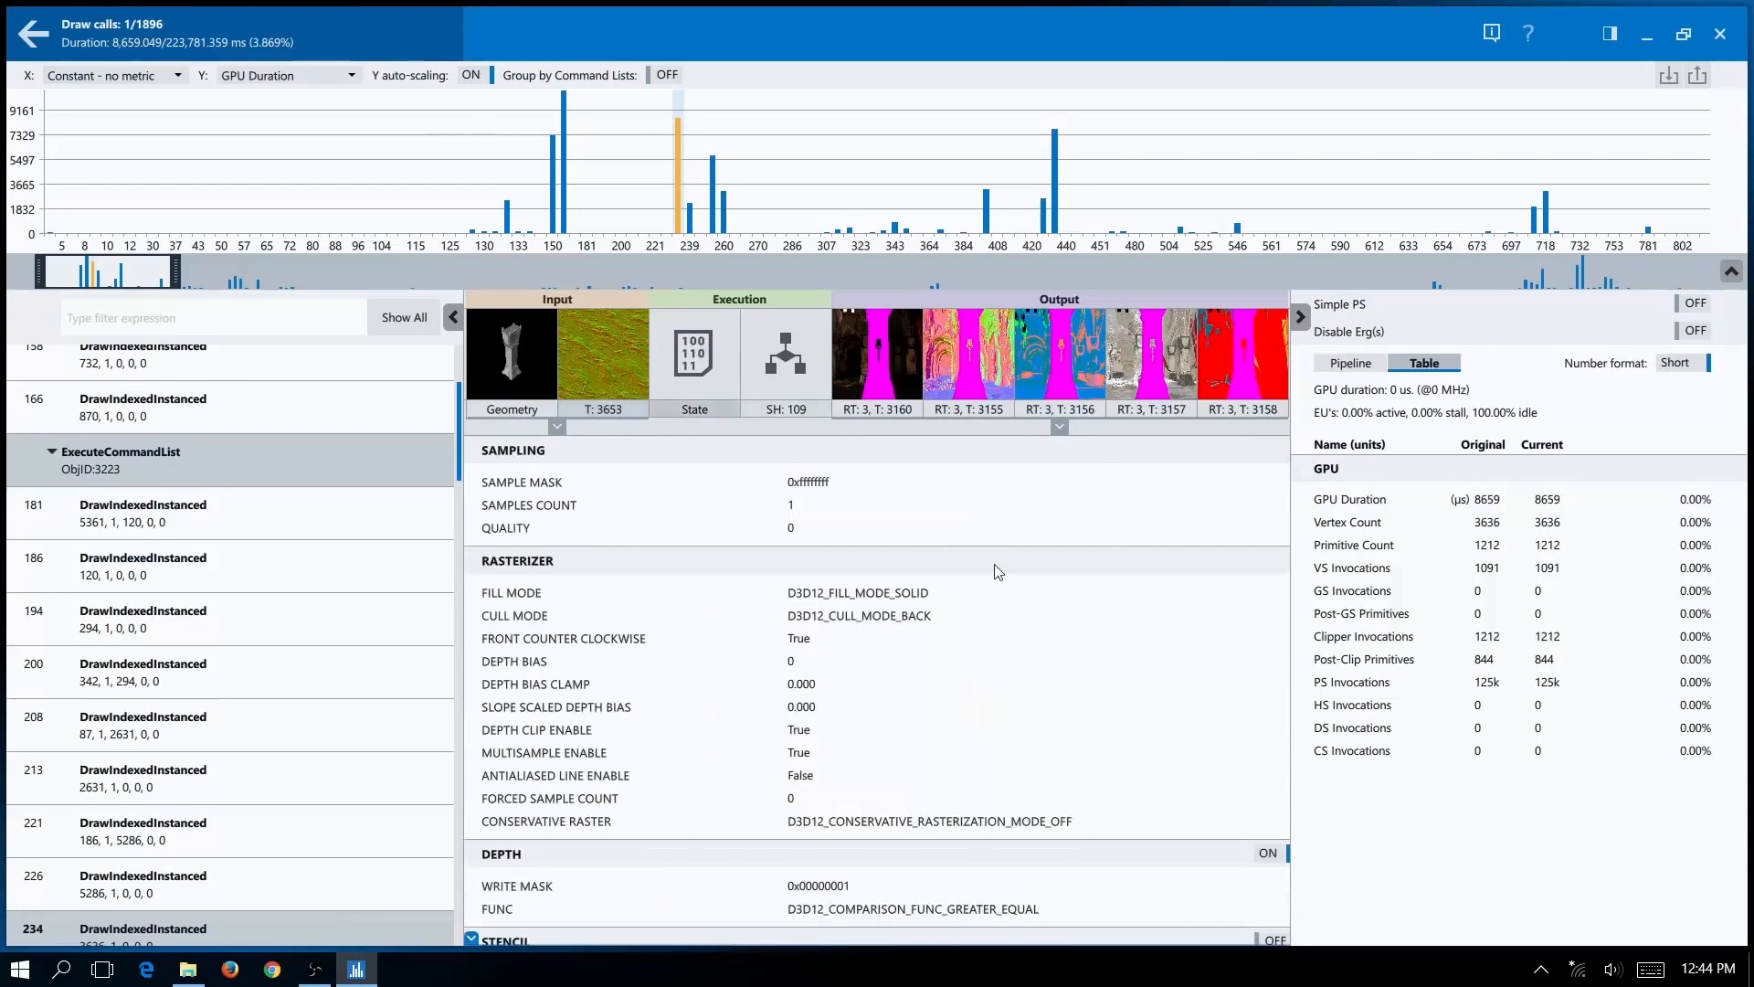
Preview render target RT: 3, texture 3157, as the rendered scene image
click(1149, 355)
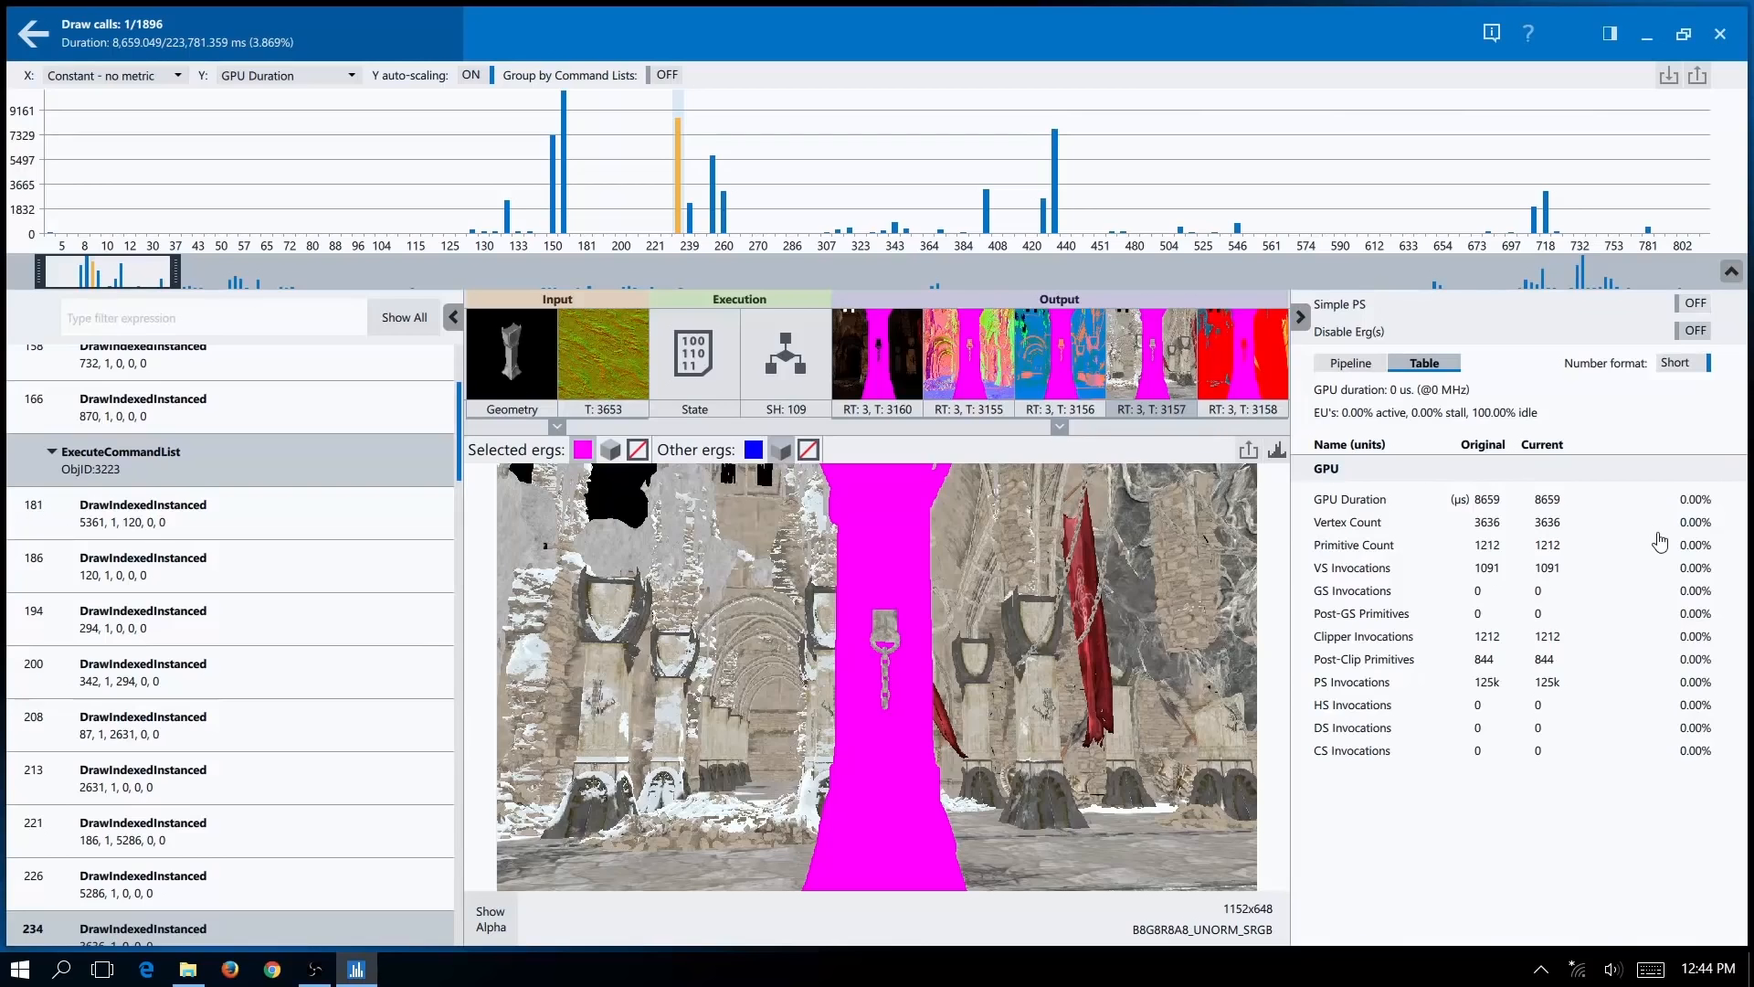
click(1693, 331)
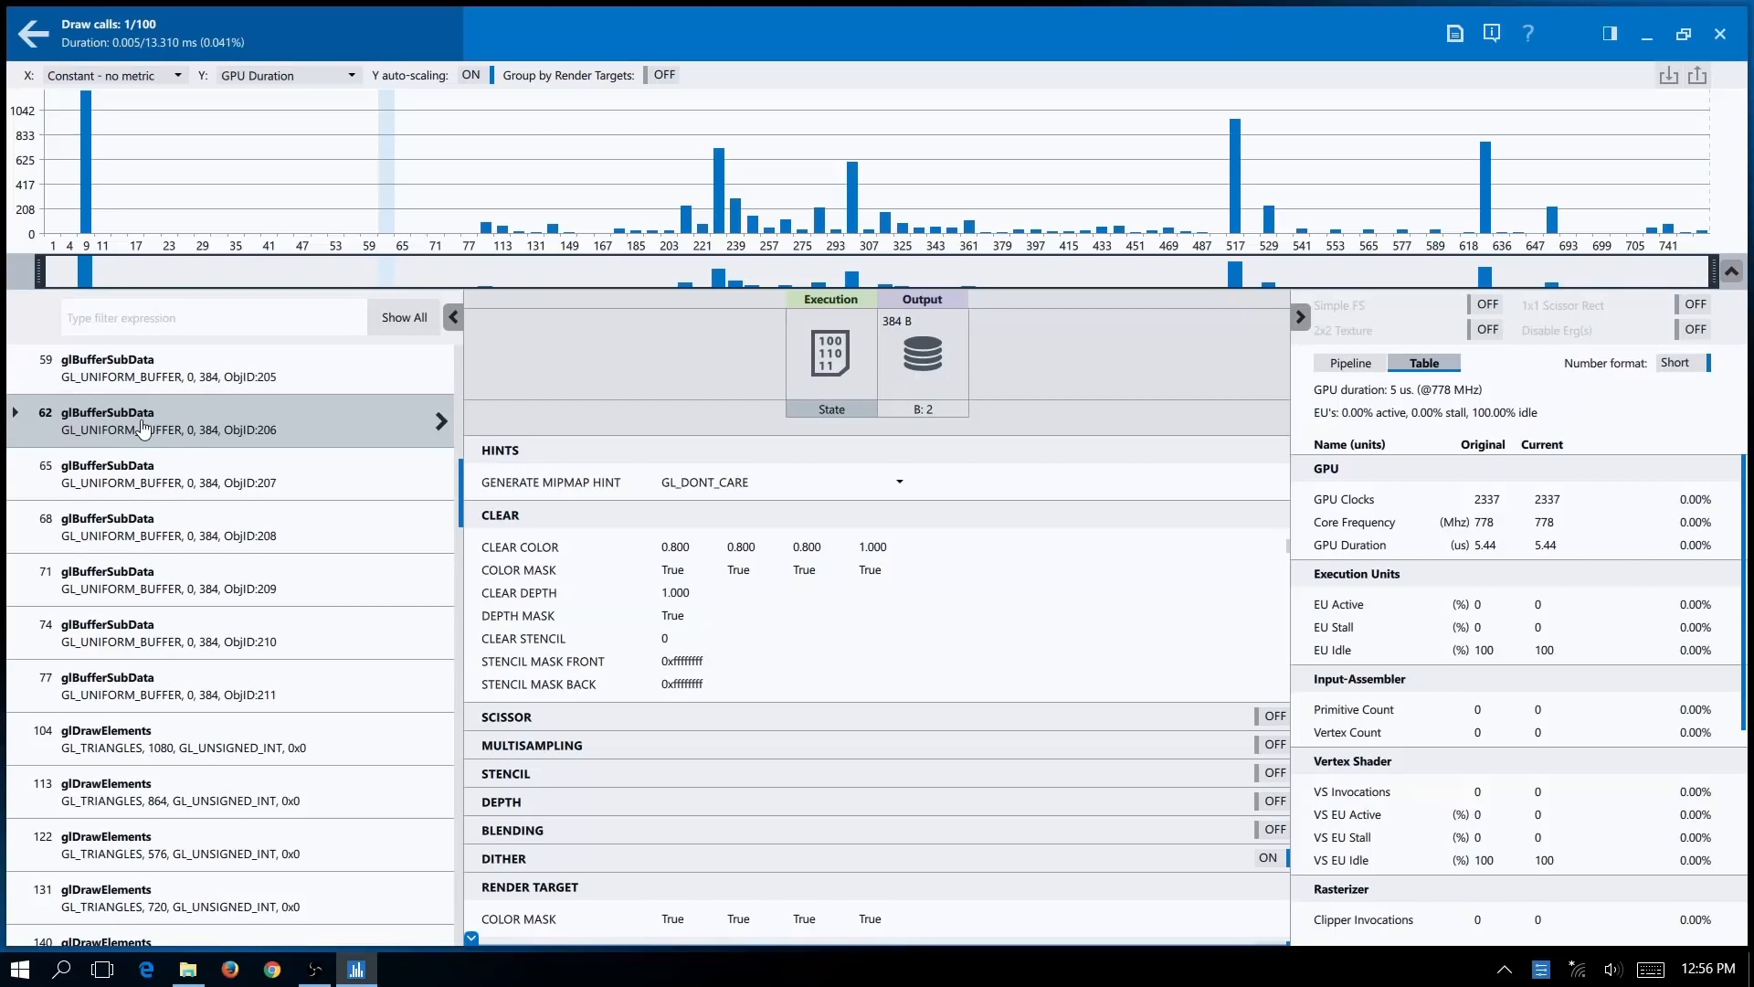
mouse_move(298, 204)
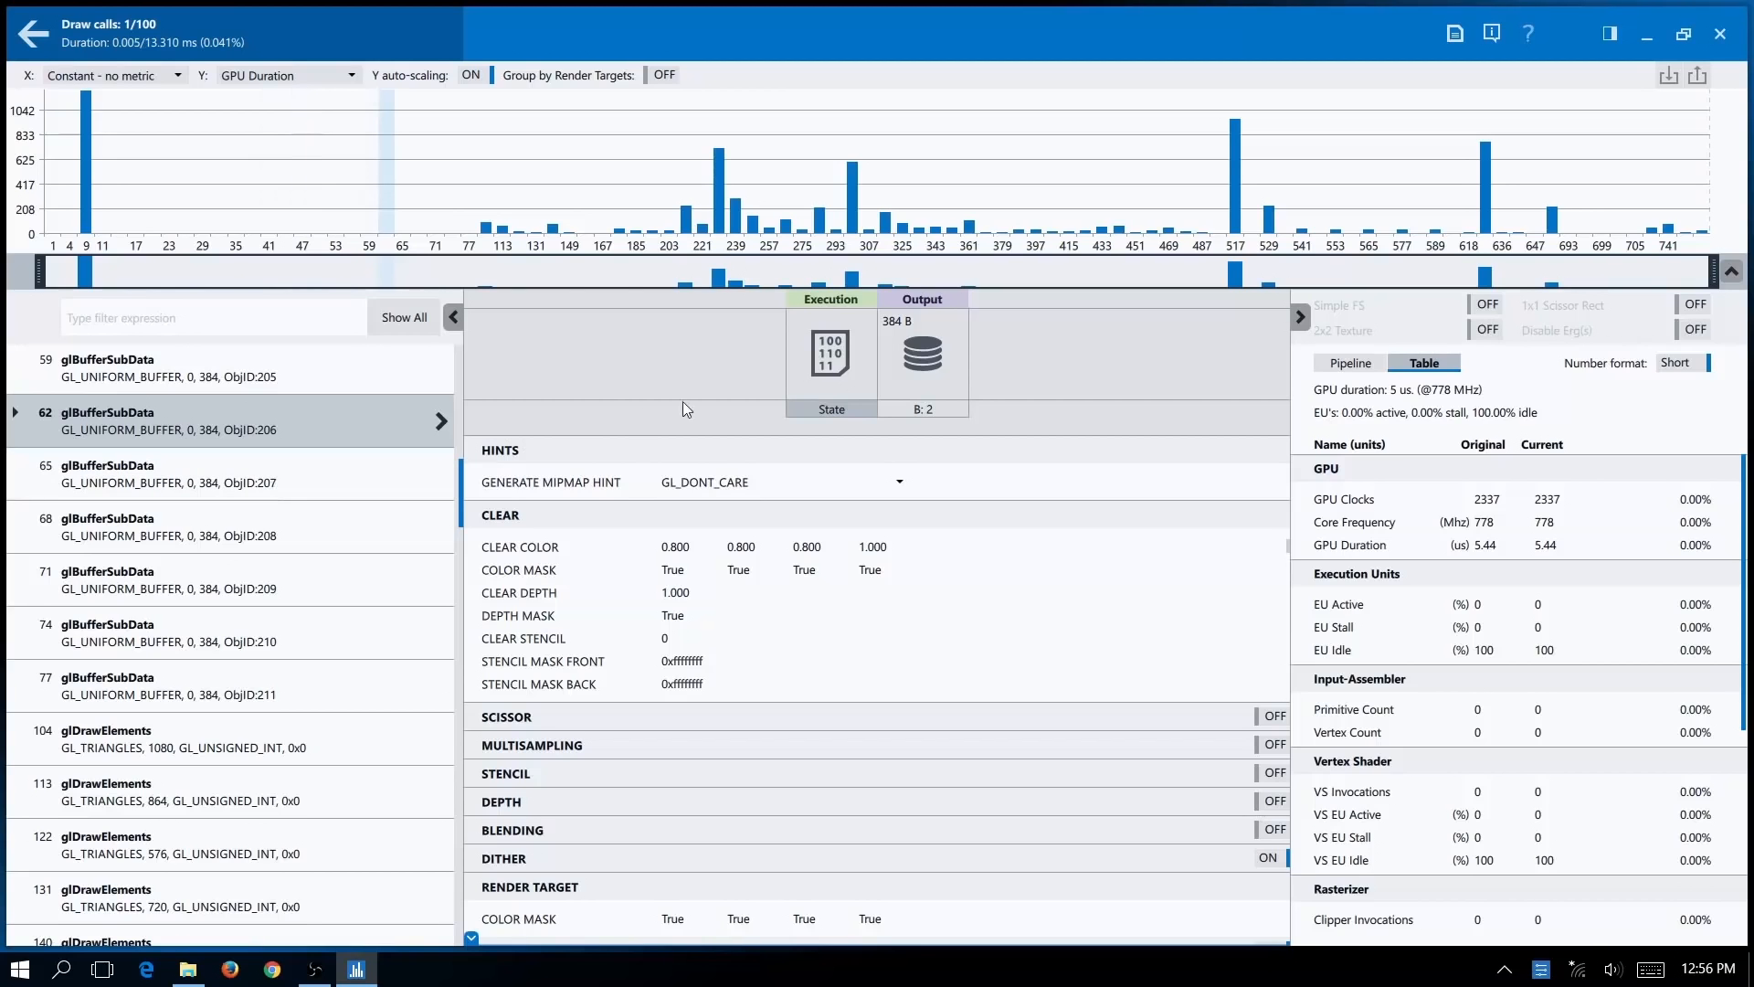
mouse_move(917, 356)
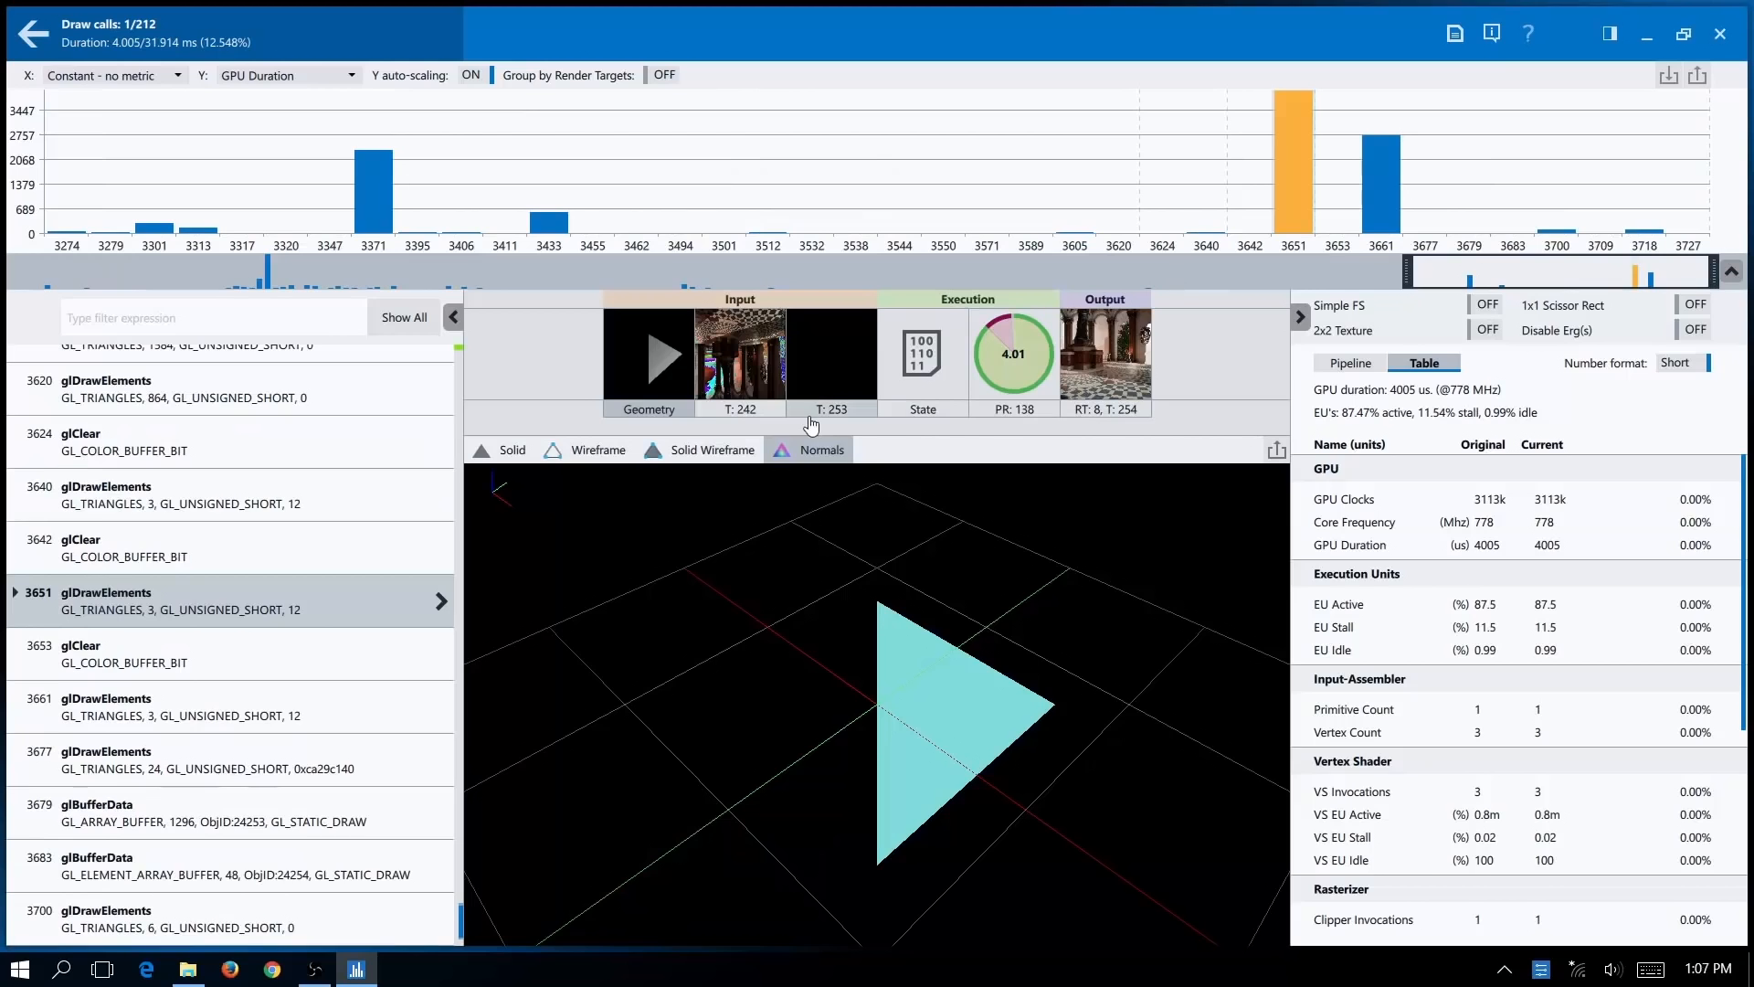
mouse_move(1071, 717)
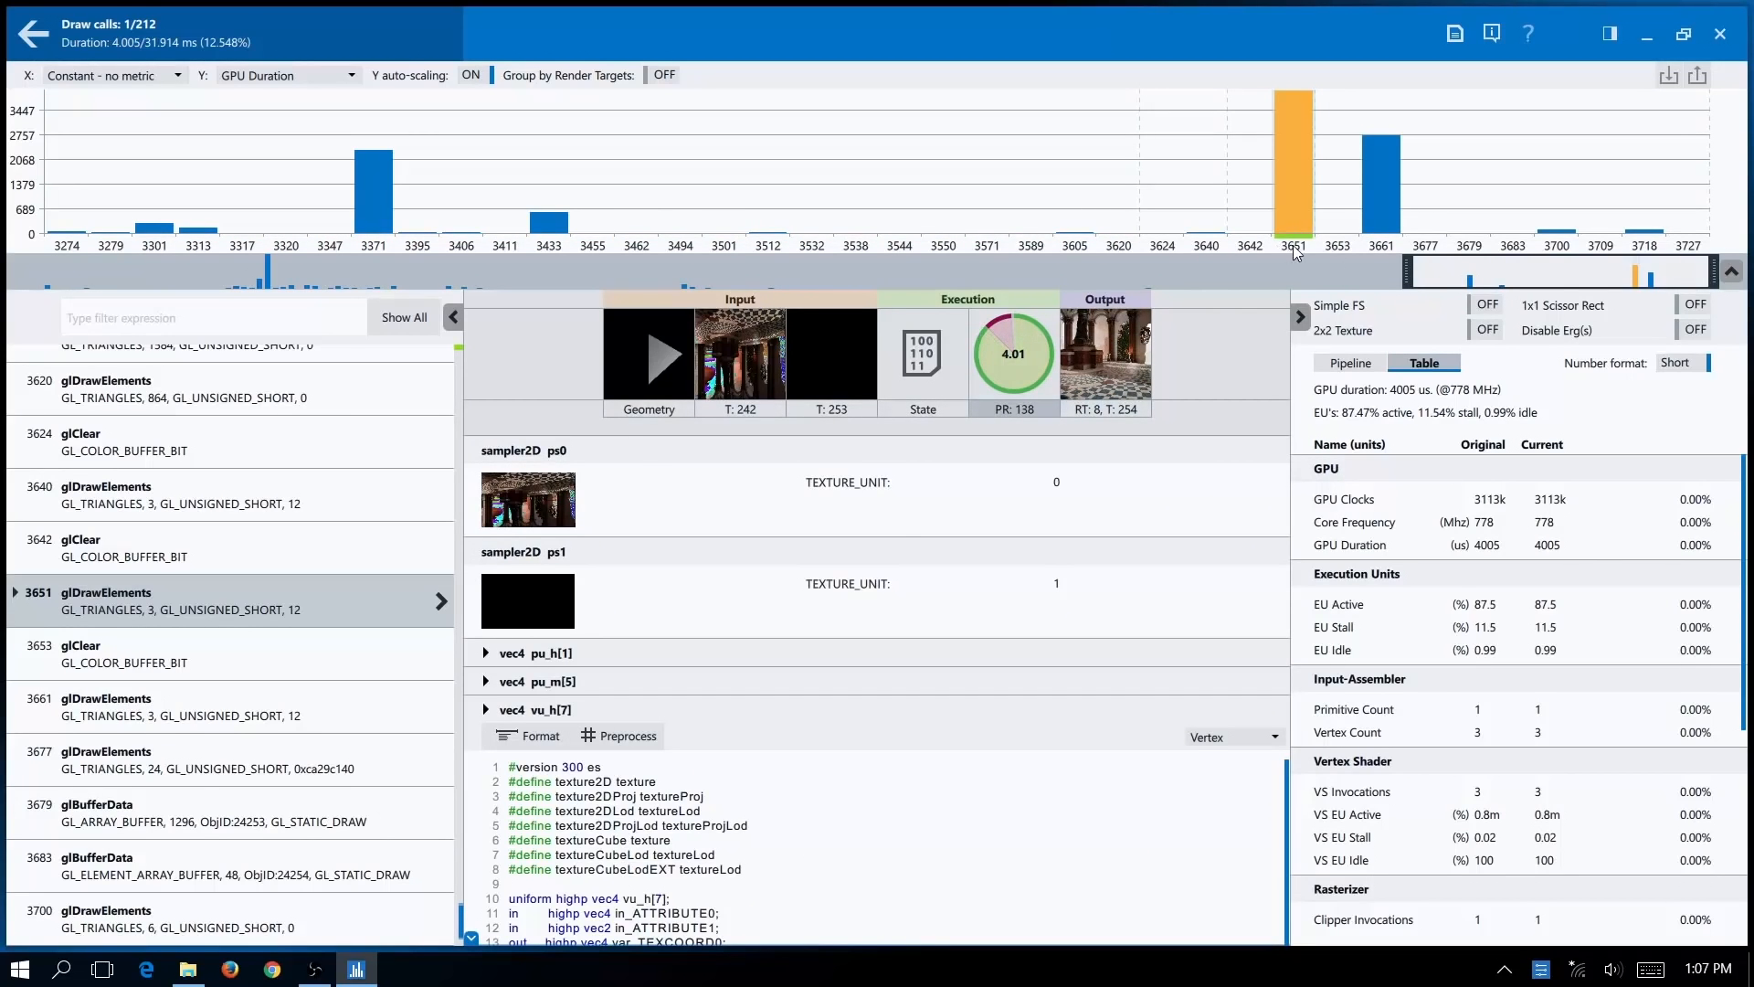
mouse_move(1277, 235)
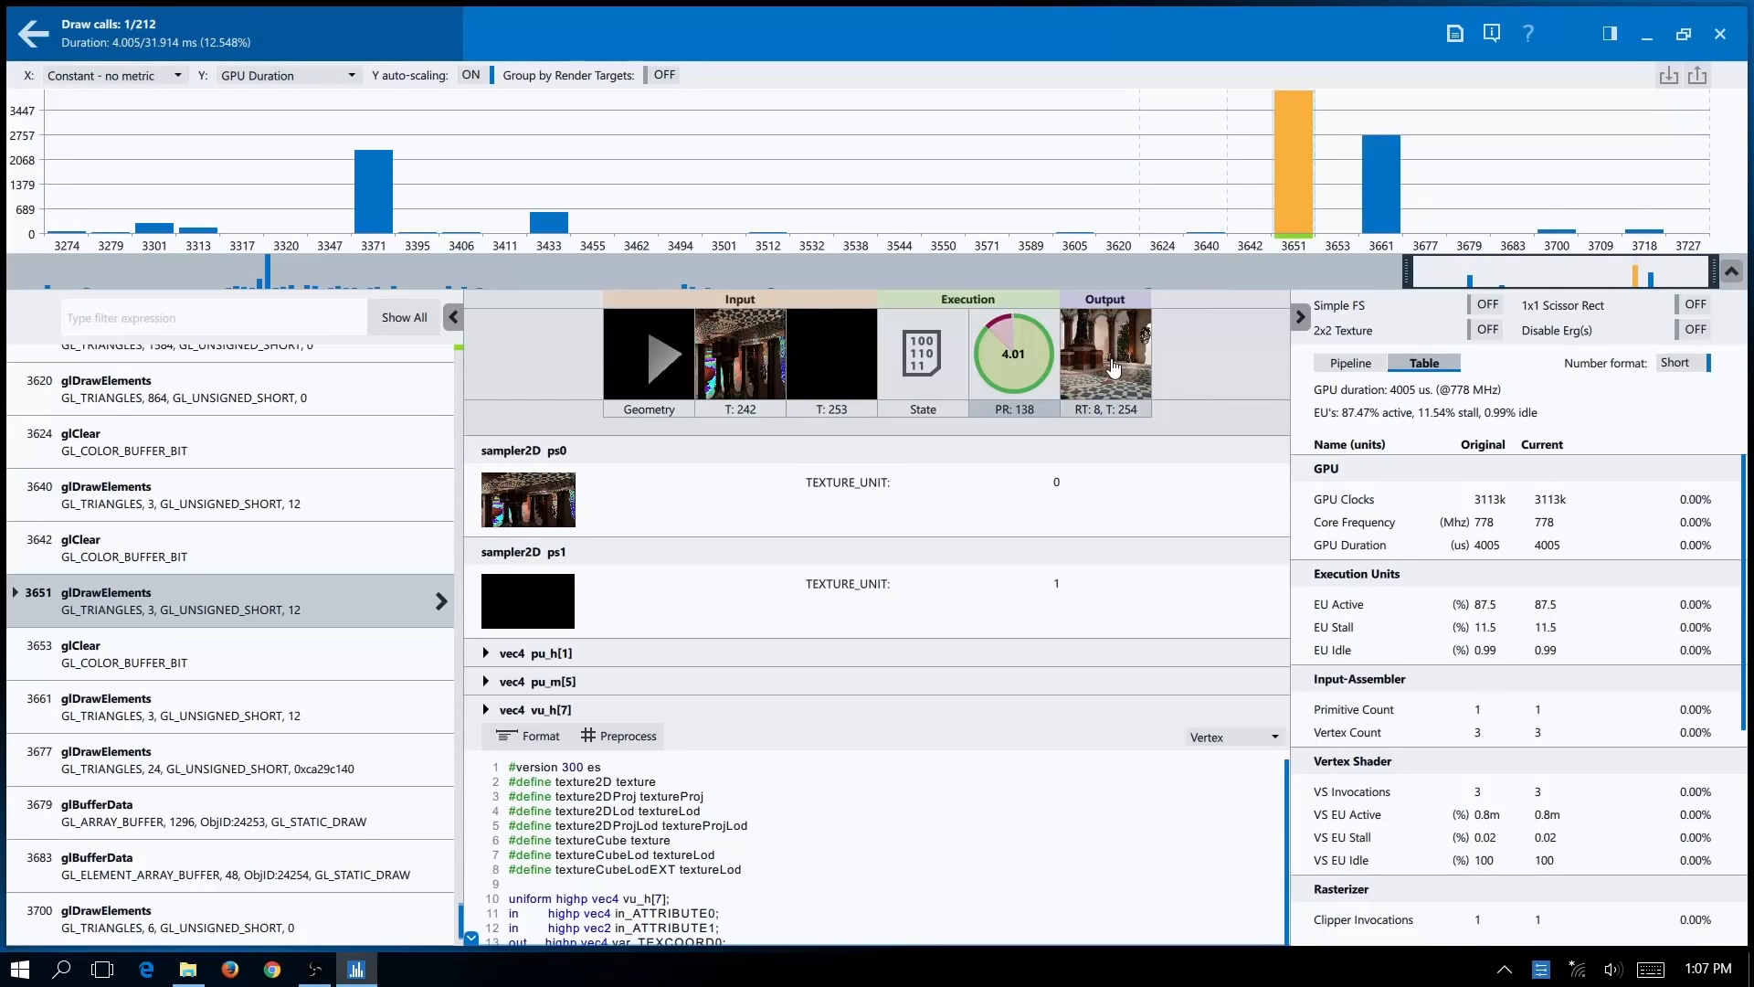
Show the rendered scene from draw call 3651's RT: 8 output thumbnail
click(1105, 355)
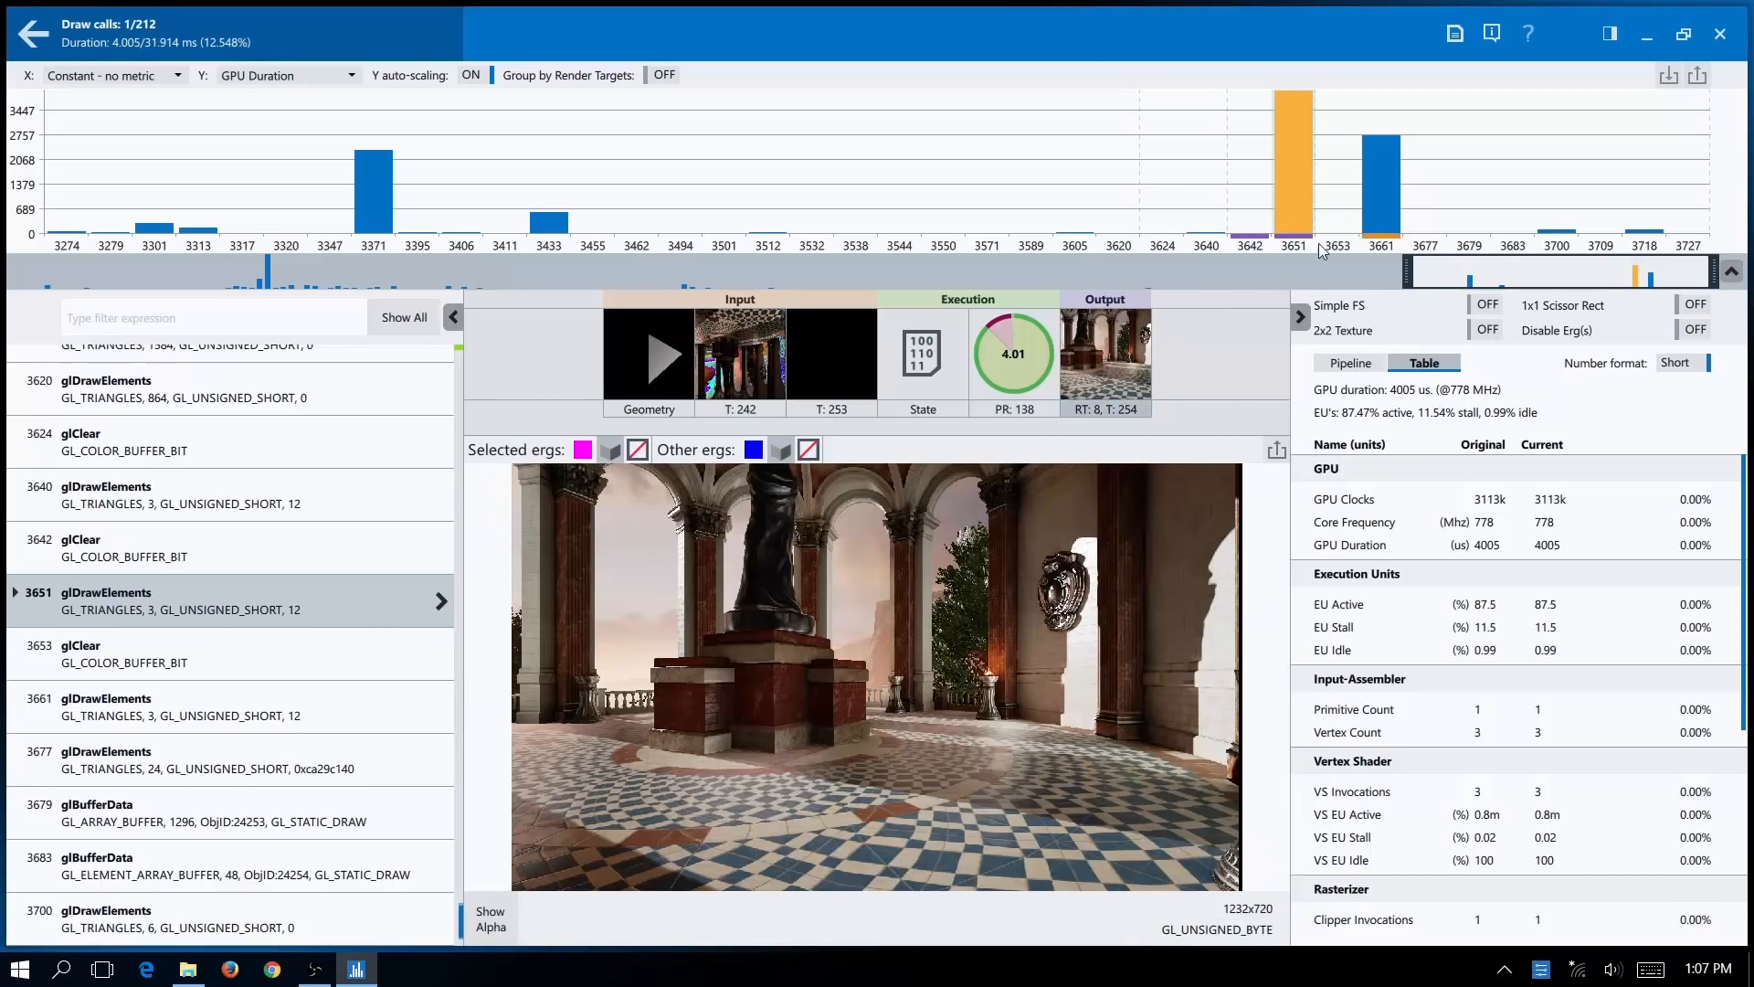
mouse_move(1286, 235)
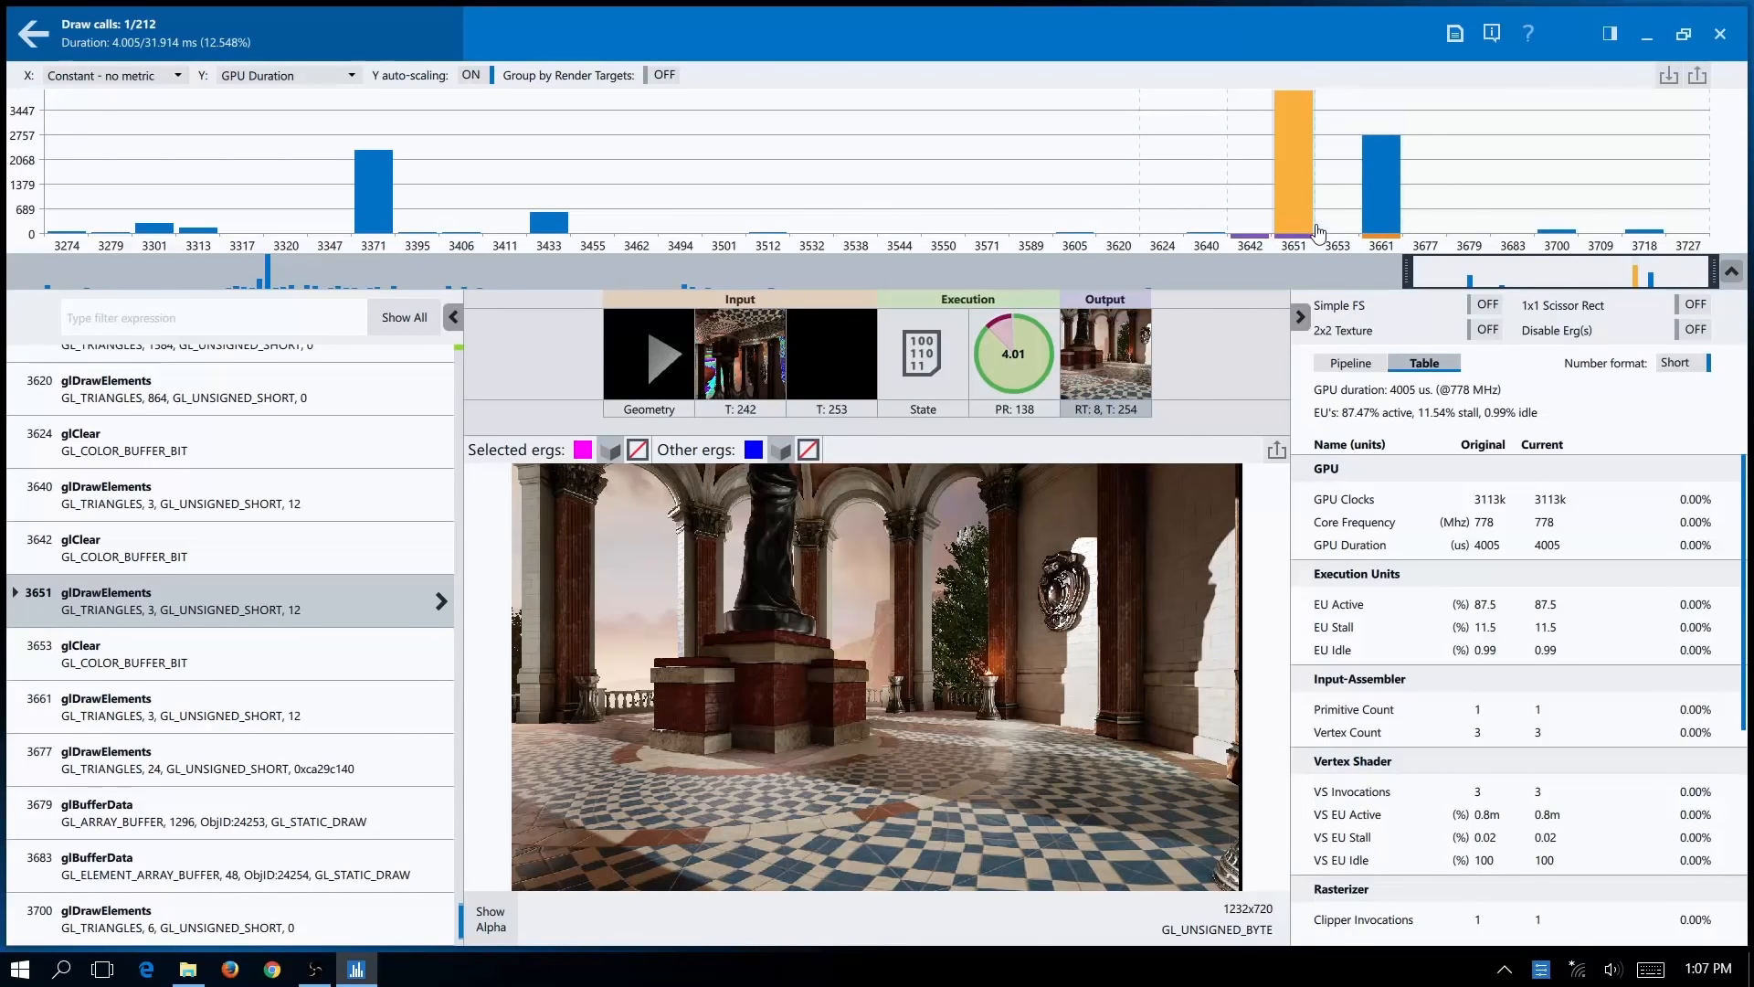
mouse_move(1133, 362)
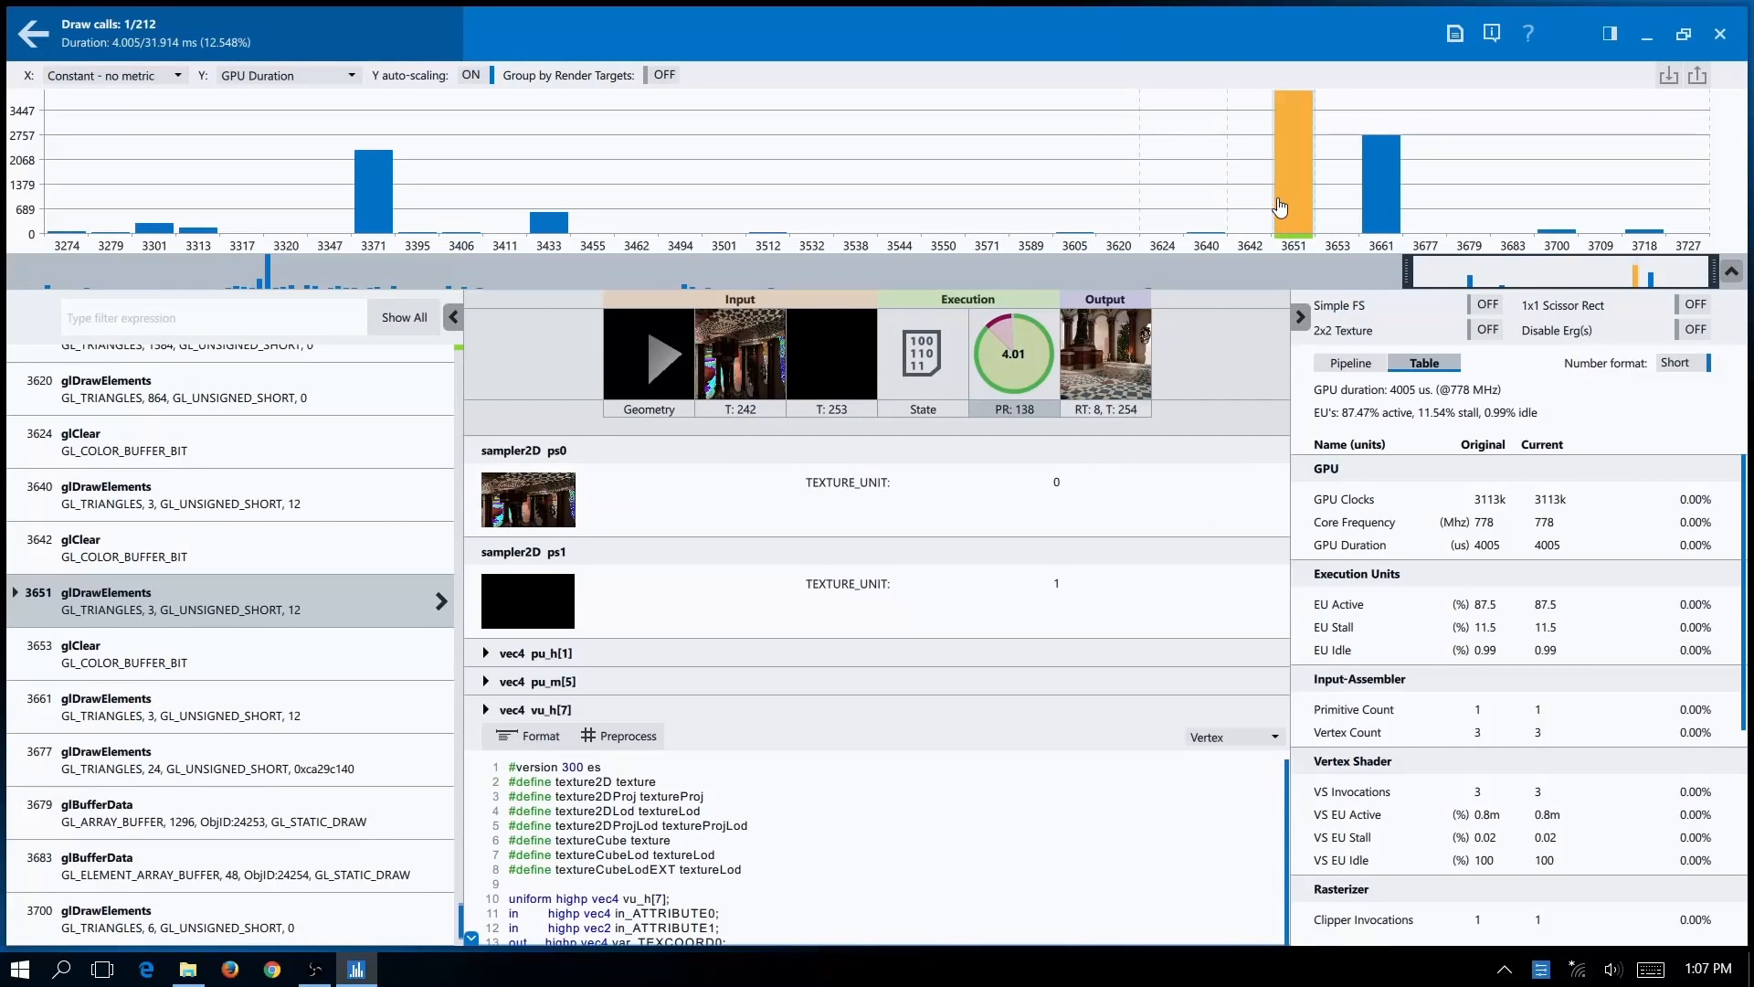
mouse_move(1287, 216)
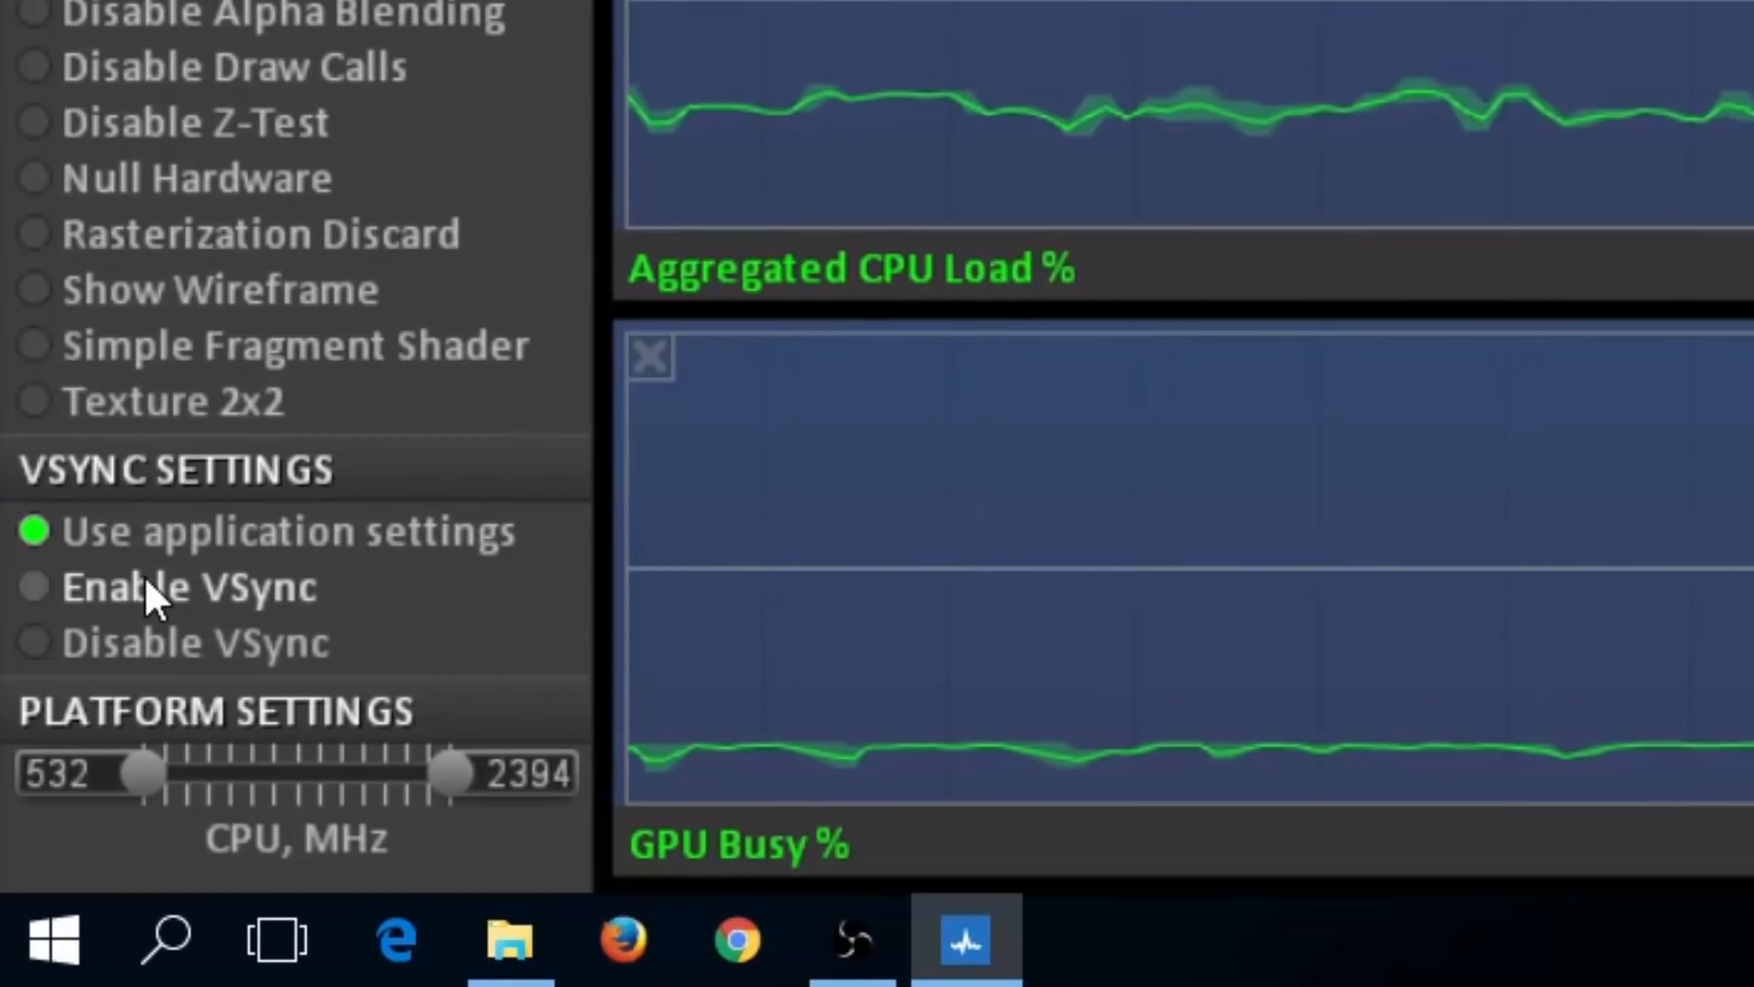
click(34, 587)
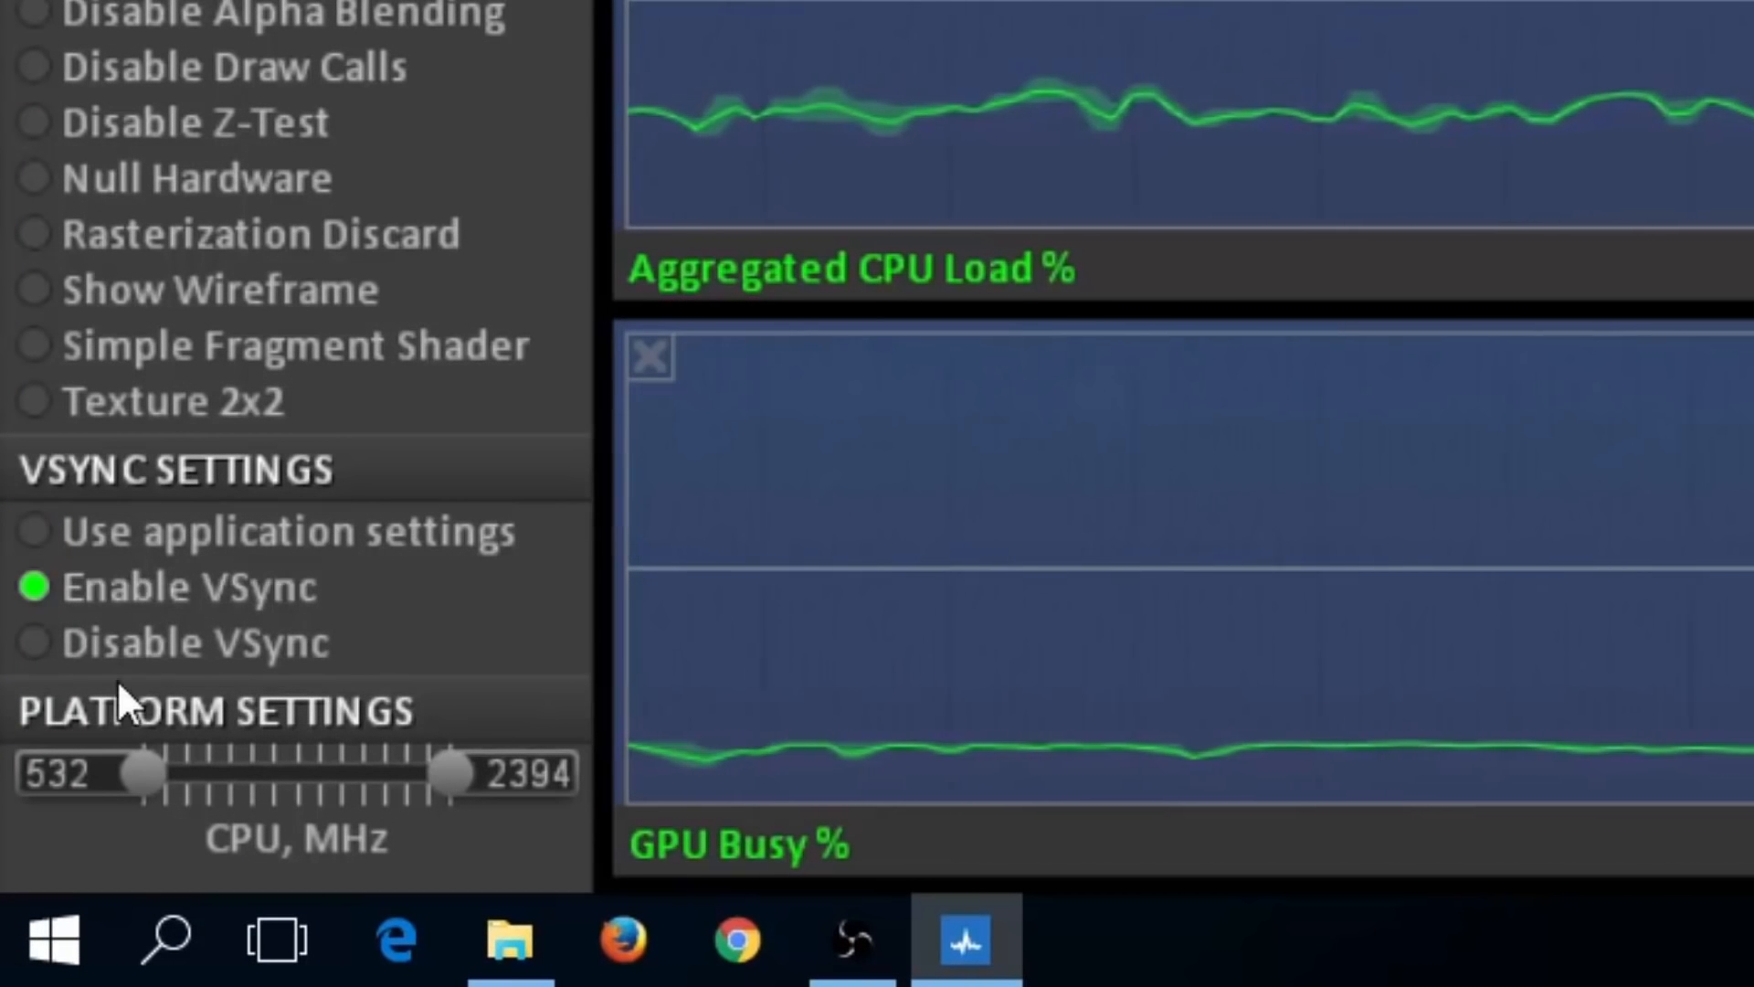
click(34, 642)
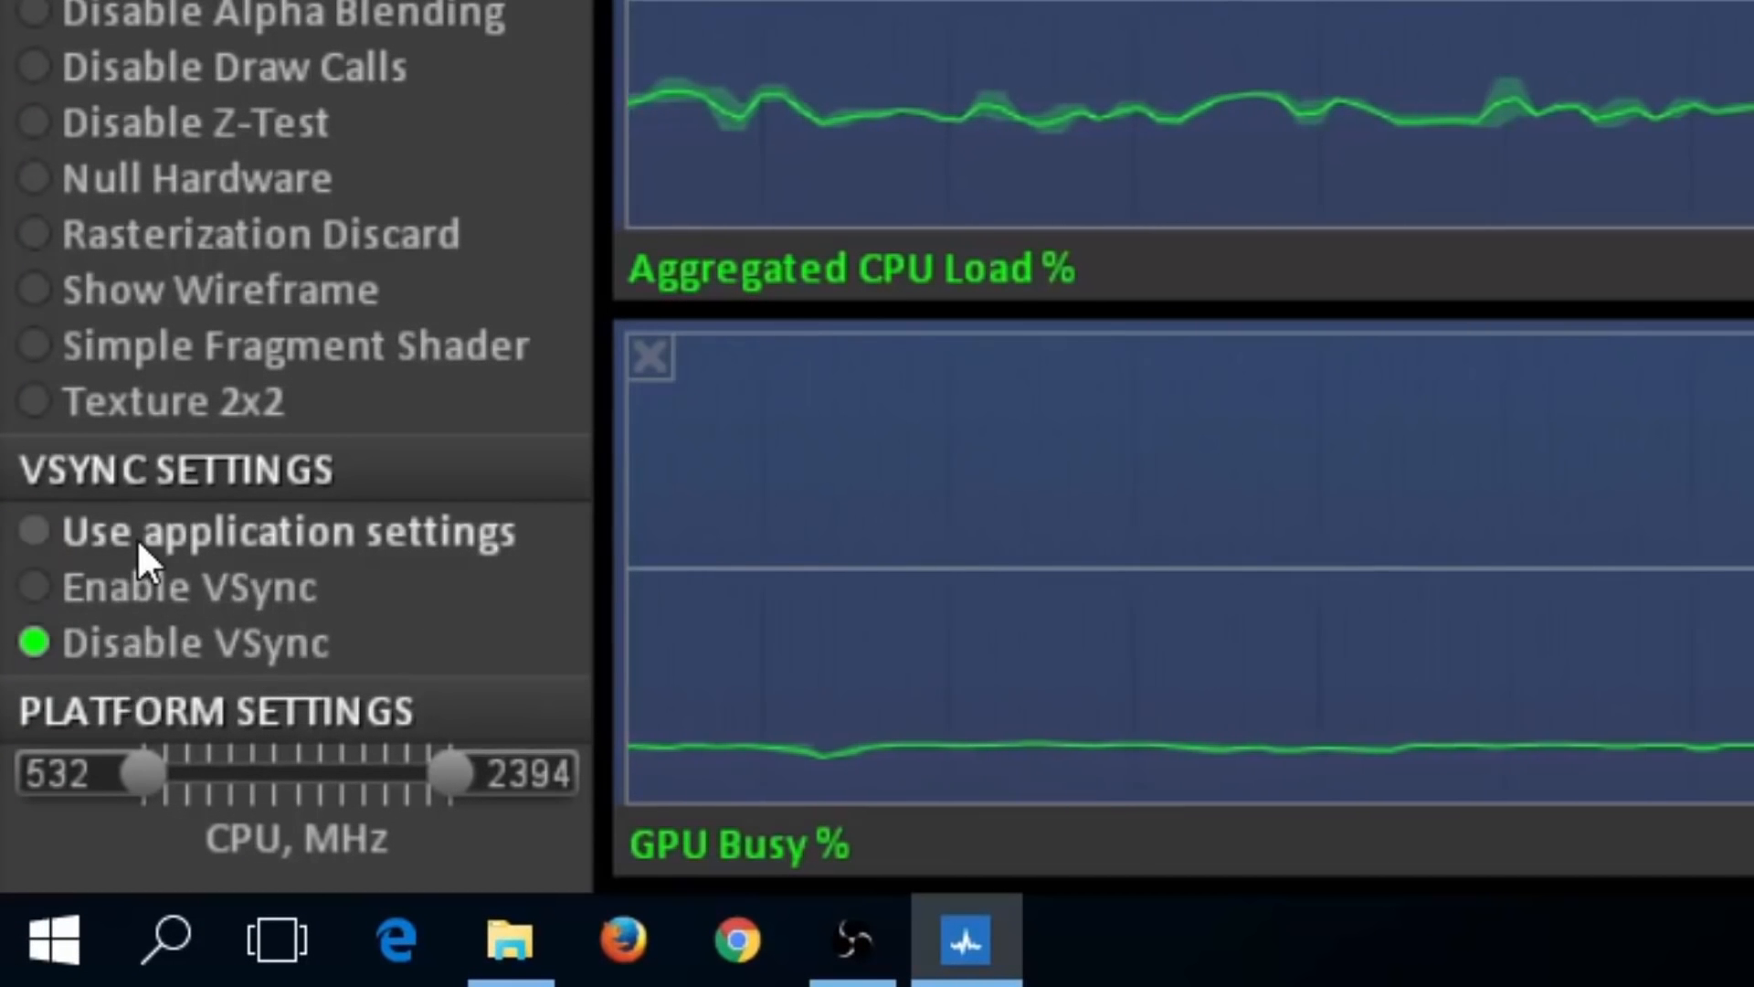
click(34, 530)
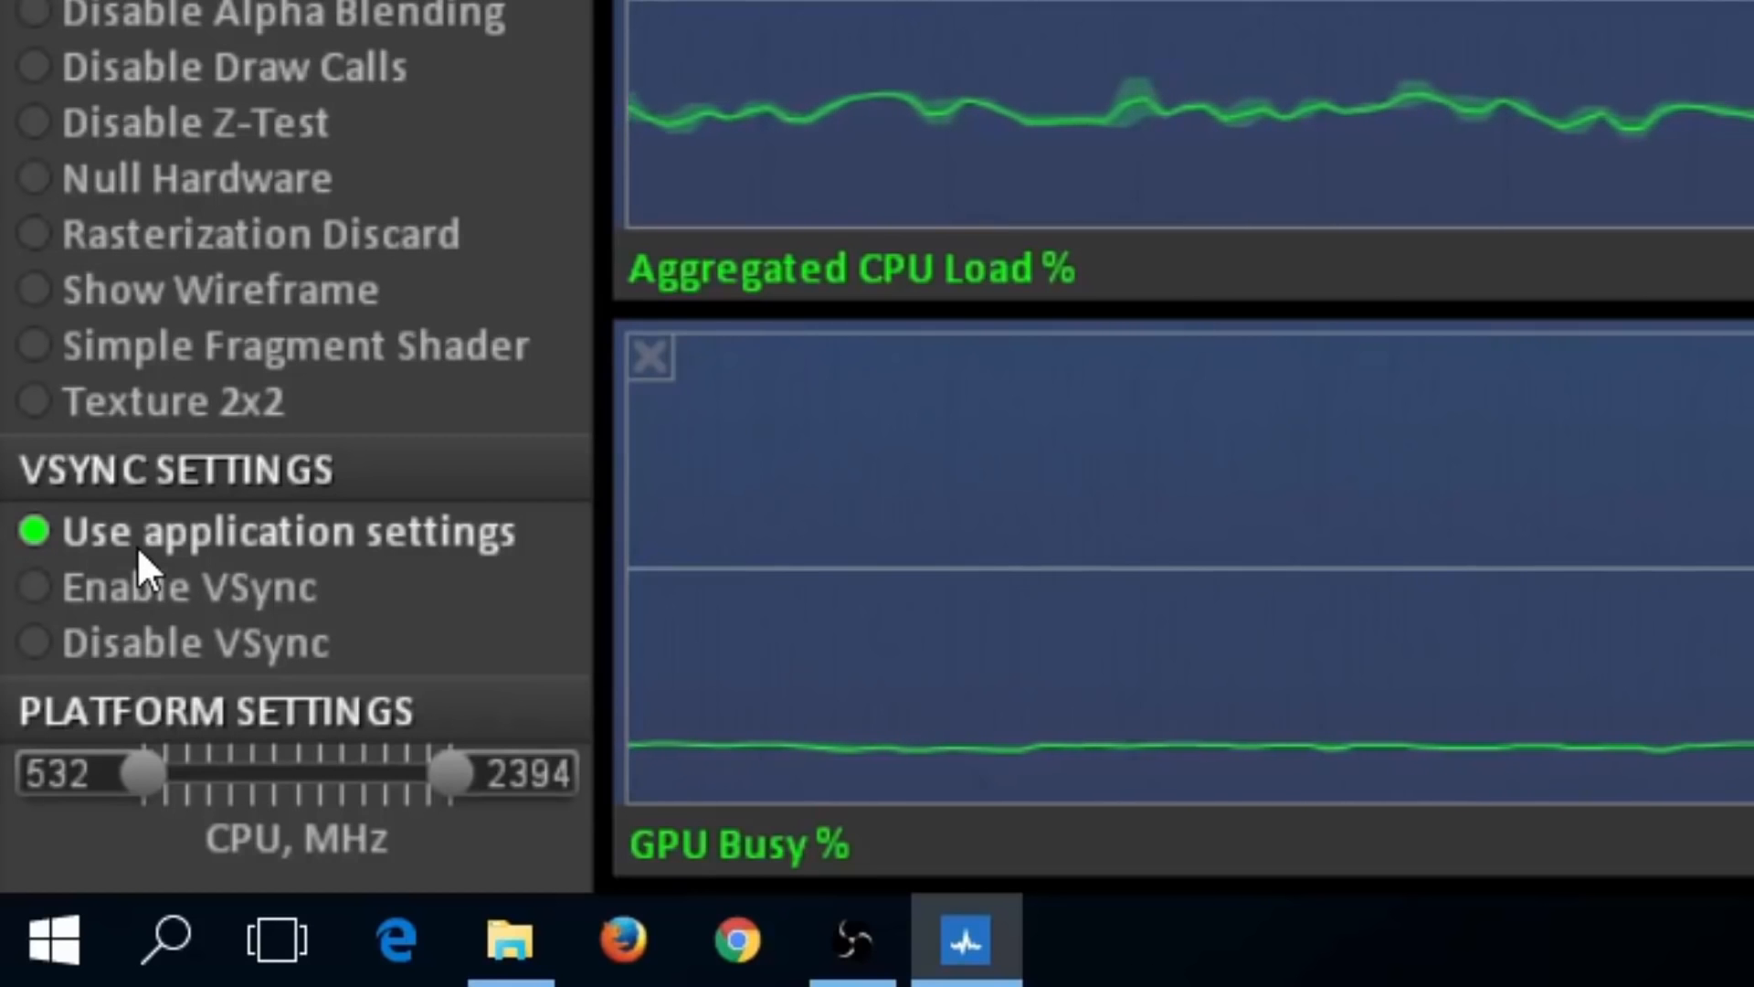